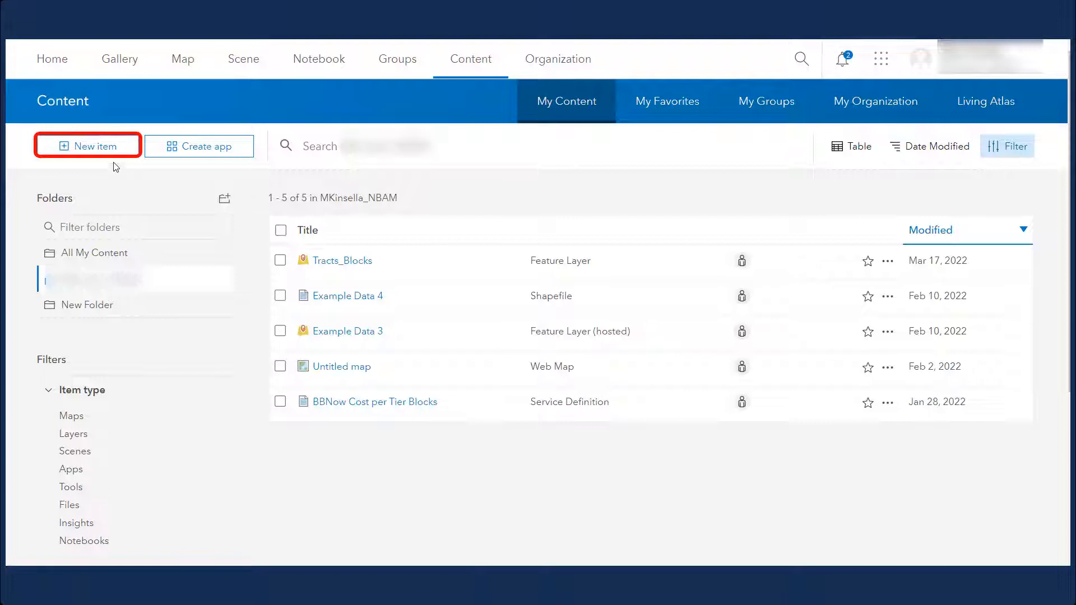
# Step: Start a new item and choose the CSV Example Points spreadsheet from this computer's CSV folder
pyautogui.click(87, 145)
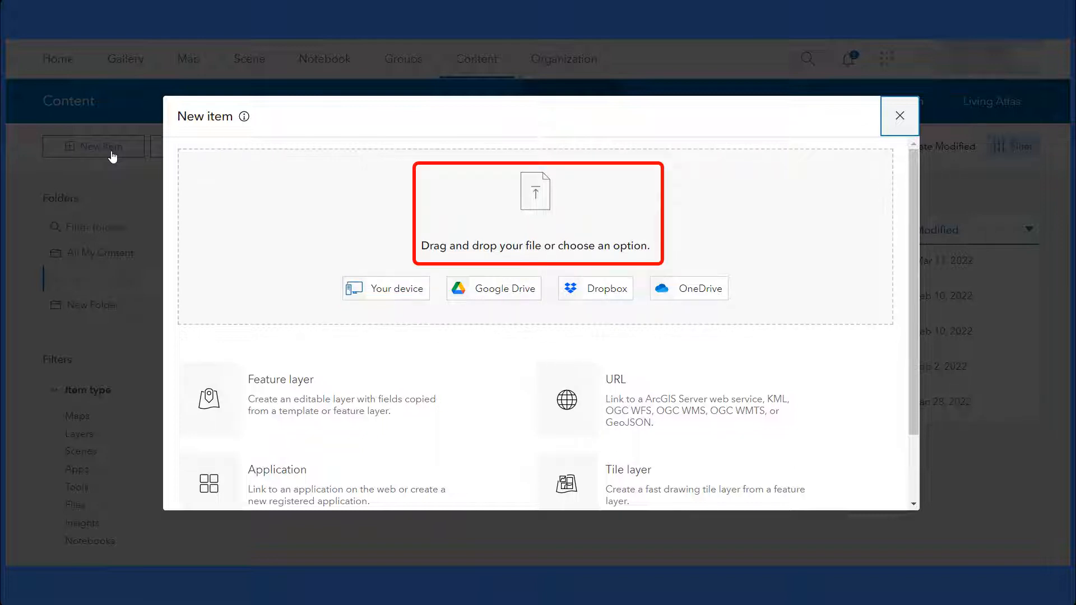
pyautogui.moveTo(329, 281)
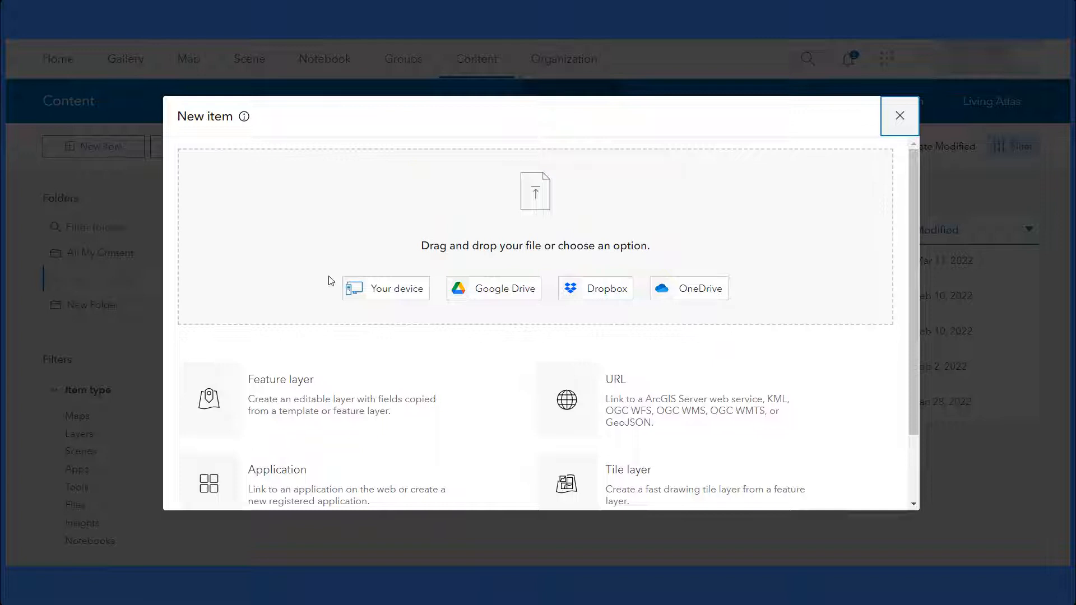
pyautogui.click(386, 290)
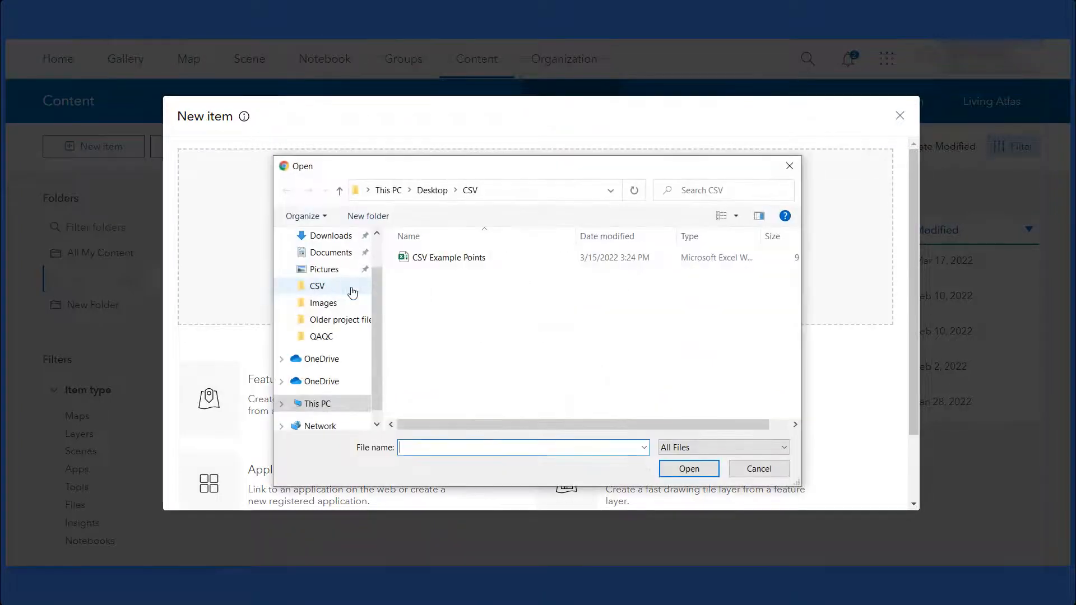
pyautogui.click(449, 258)
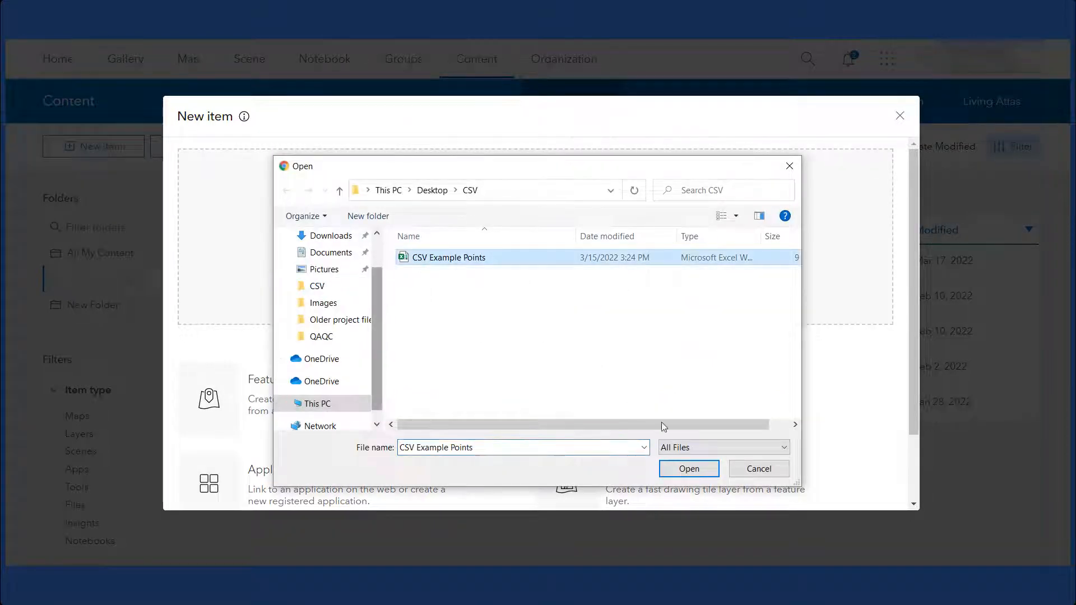
pyautogui.click(688, 469)
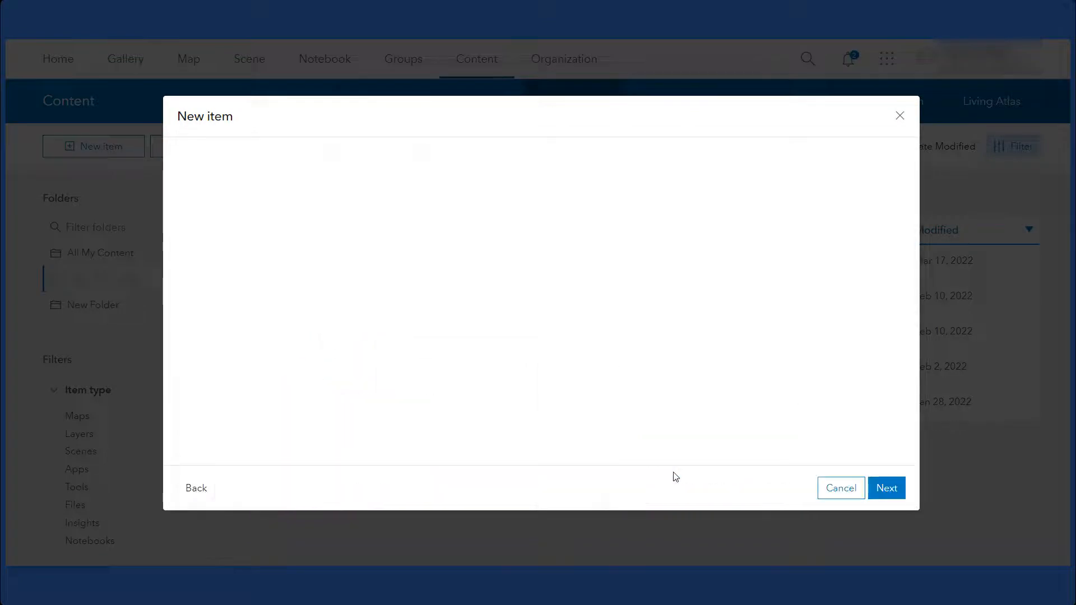
# Step: Add CSV Example Points.xlsx as a hosted feature layer and continue to field selection
pyautogui.click(887, 489)
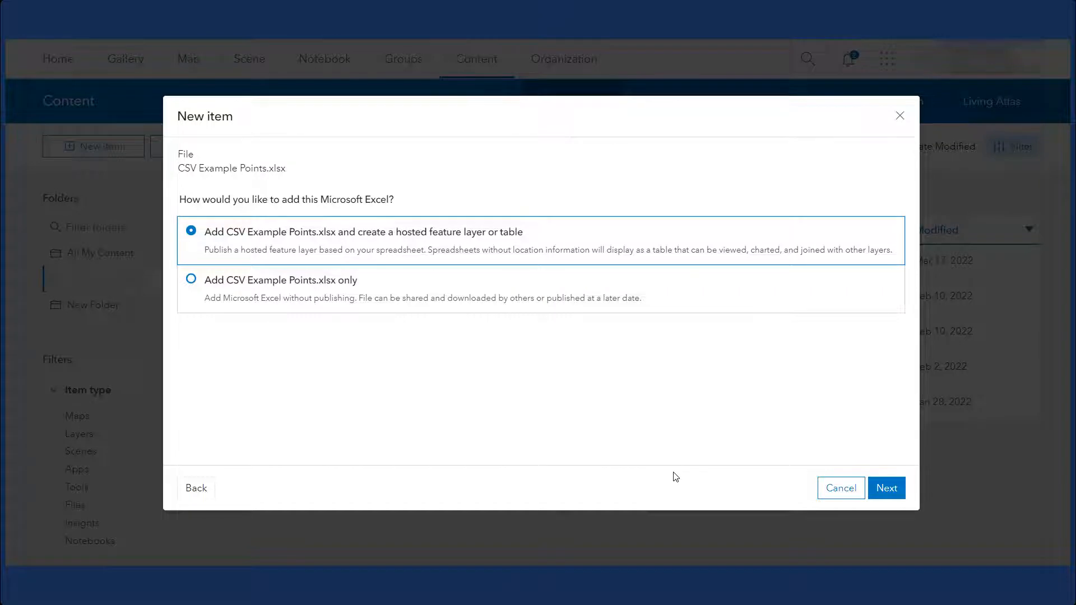
pyautogui.moveTo(693, 482)
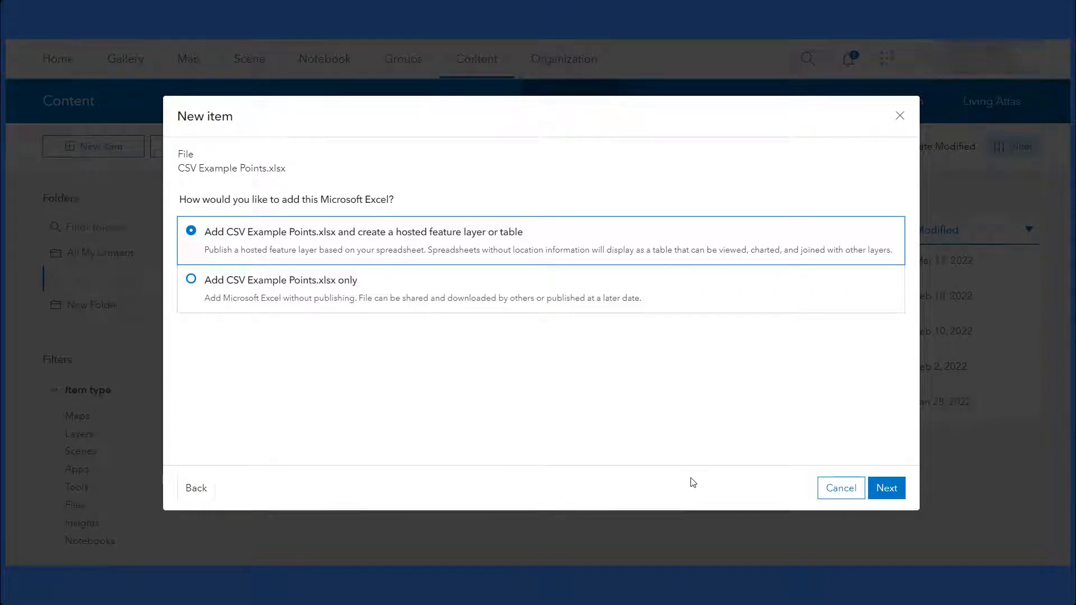
pyautogui.click(887, 489)
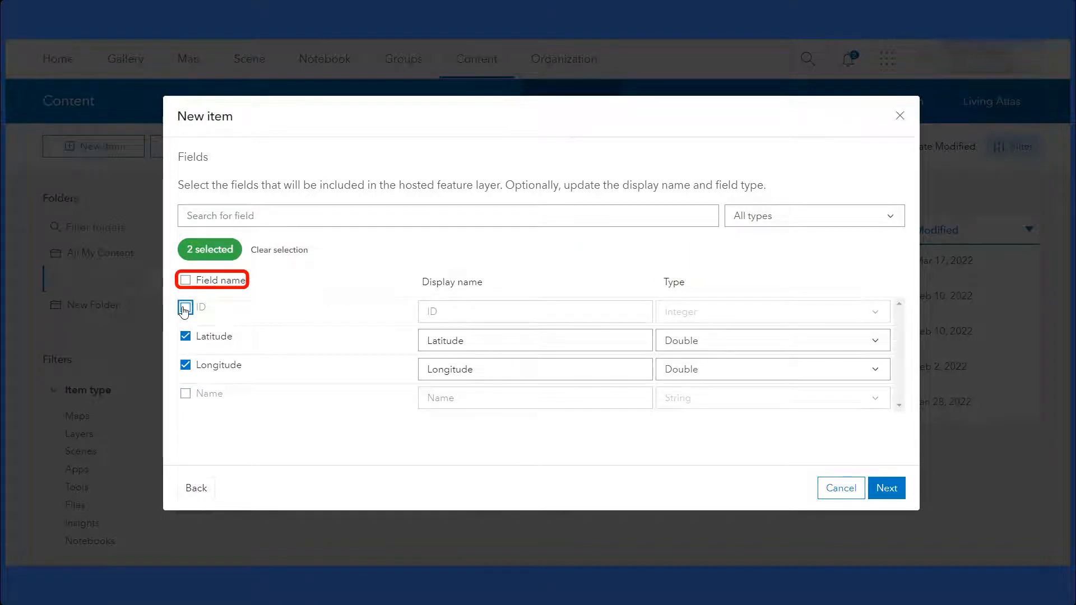
# Step: Include the Name field with Latitude and Longitude, giving 3 selected fields
pyautogui.click(185, 394)
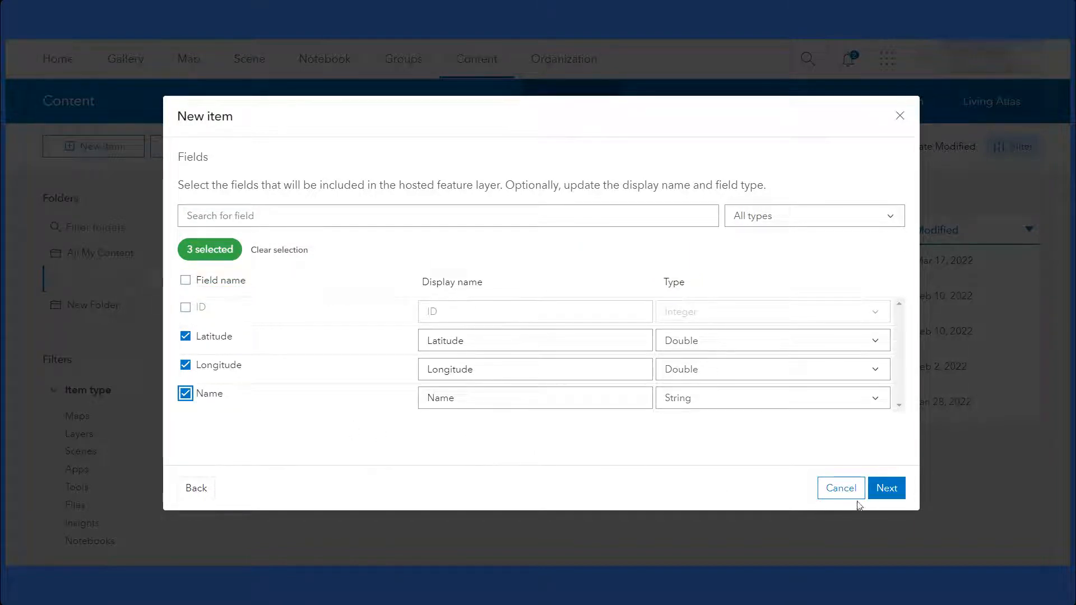
pyautogui.click(887, 489)
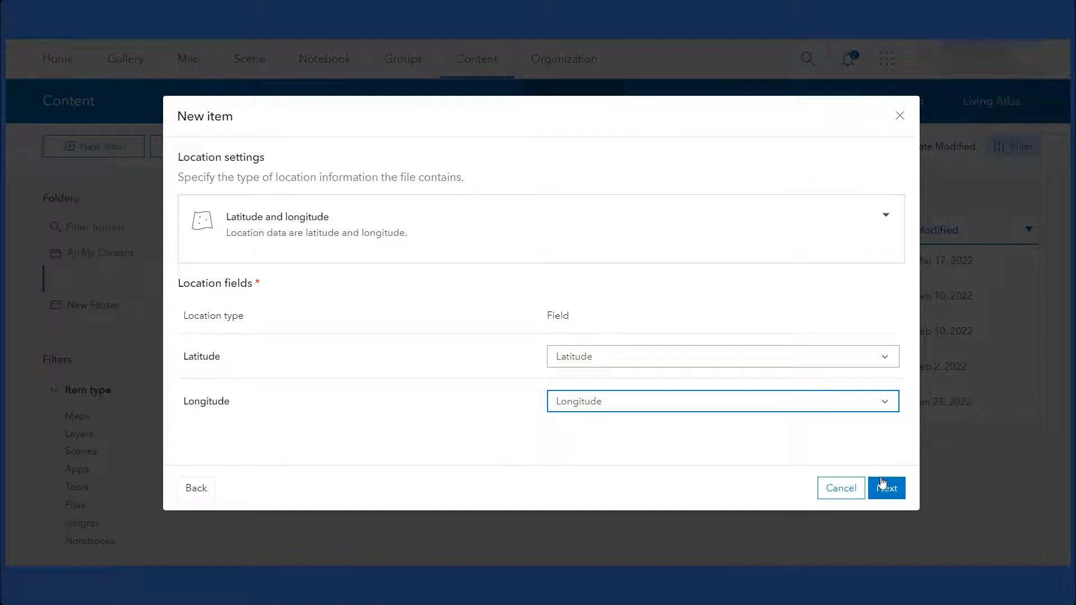
# Step: Accept the Latitude and Longitude fields as the point locations
pyautogui.click(887, 489)
pyautogui.write('P')
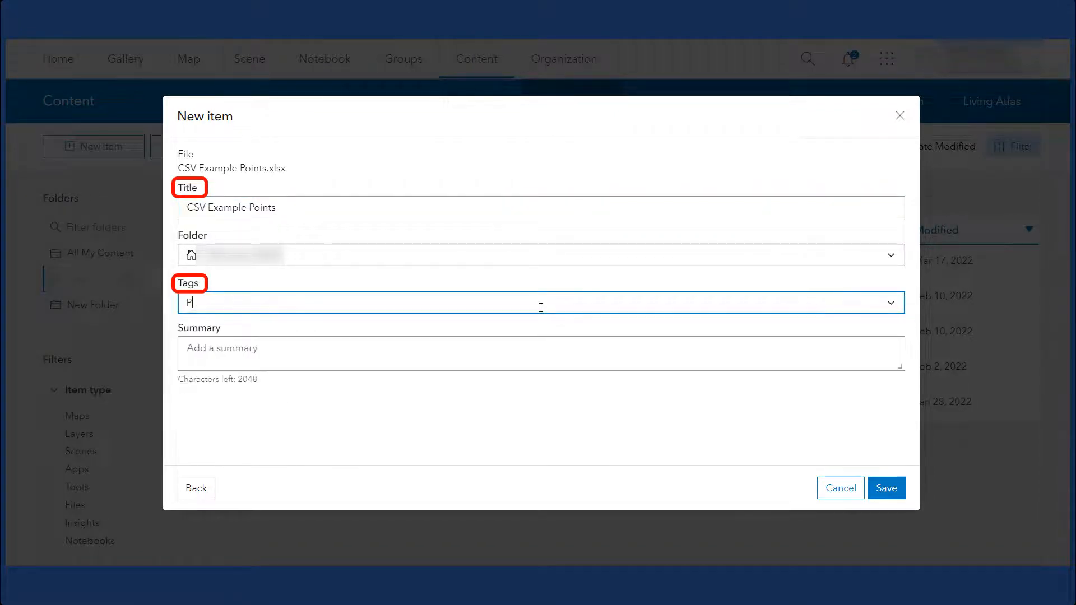
# Step: Tag the layer Point Data, summarize it as CSV Example Points, and save the item
pyautogui.write('oint Data')
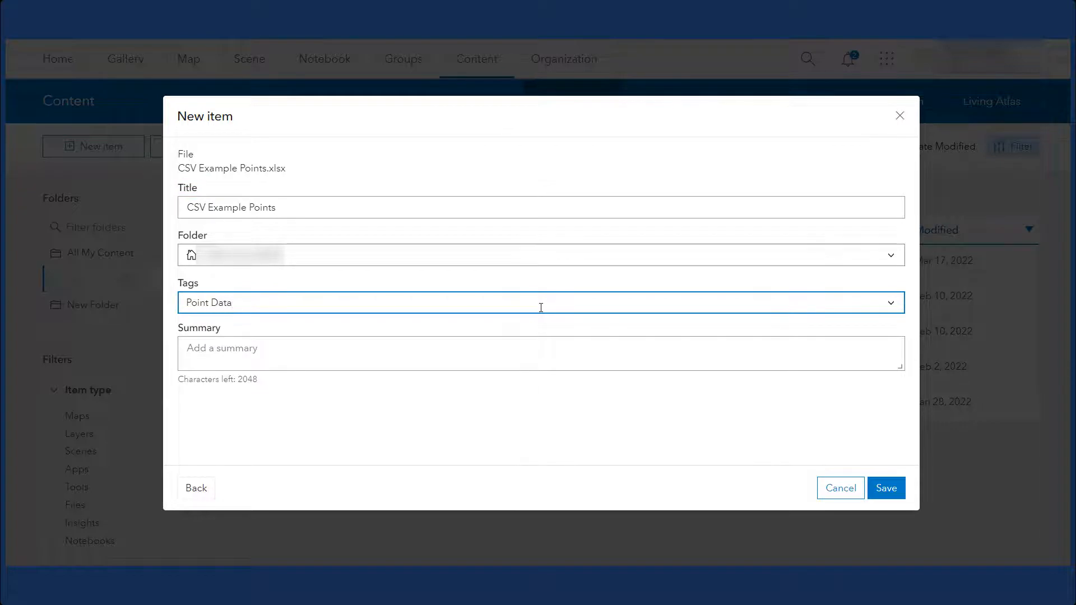
pyautogui.write('CS')
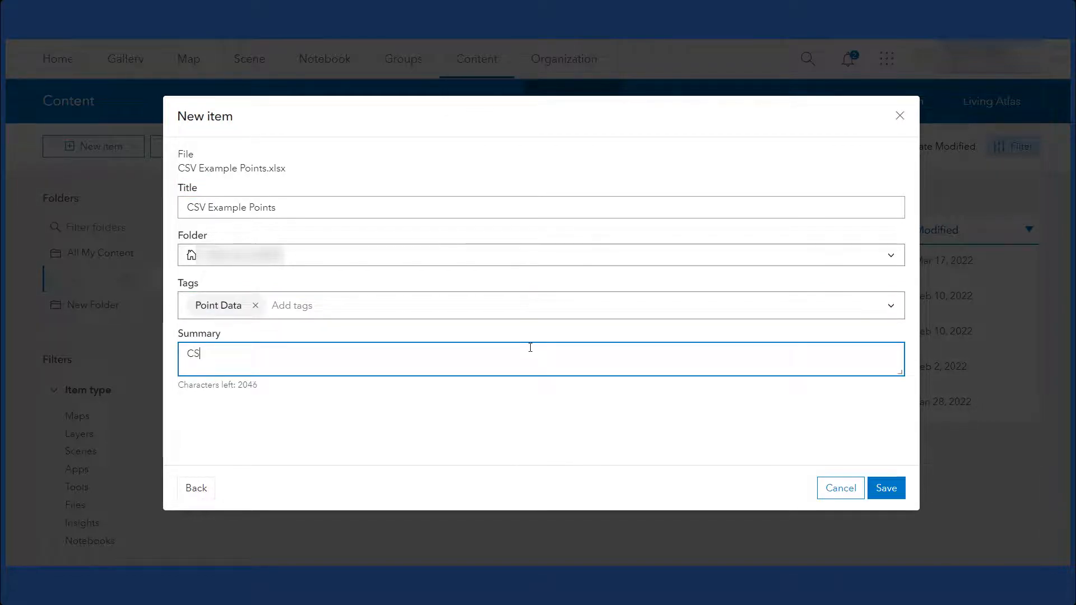
pyautogui.write('SV Example Points')
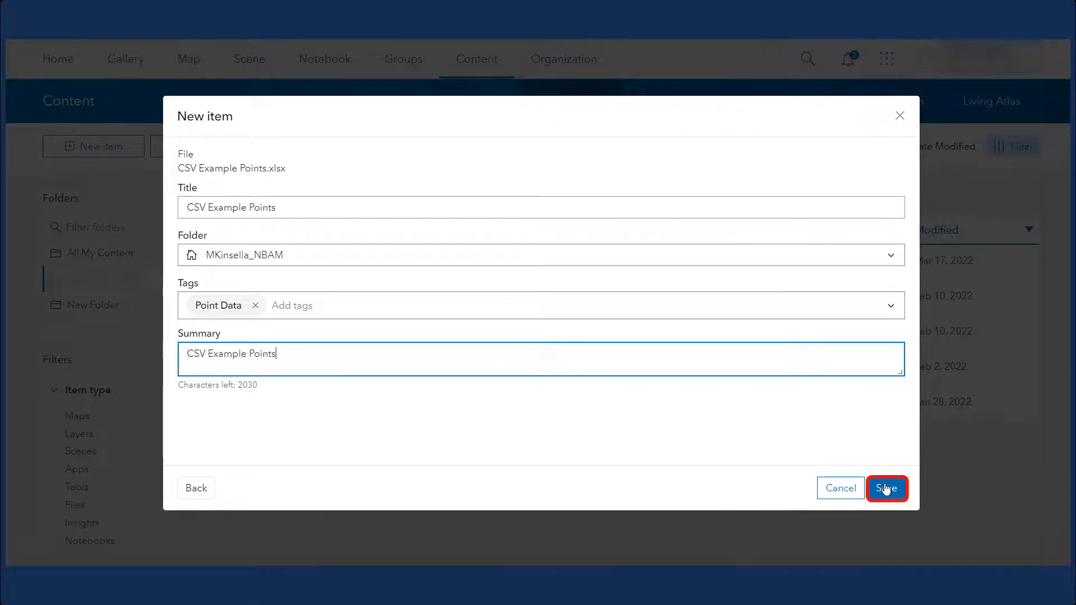
pyautogui.click(887, 489)
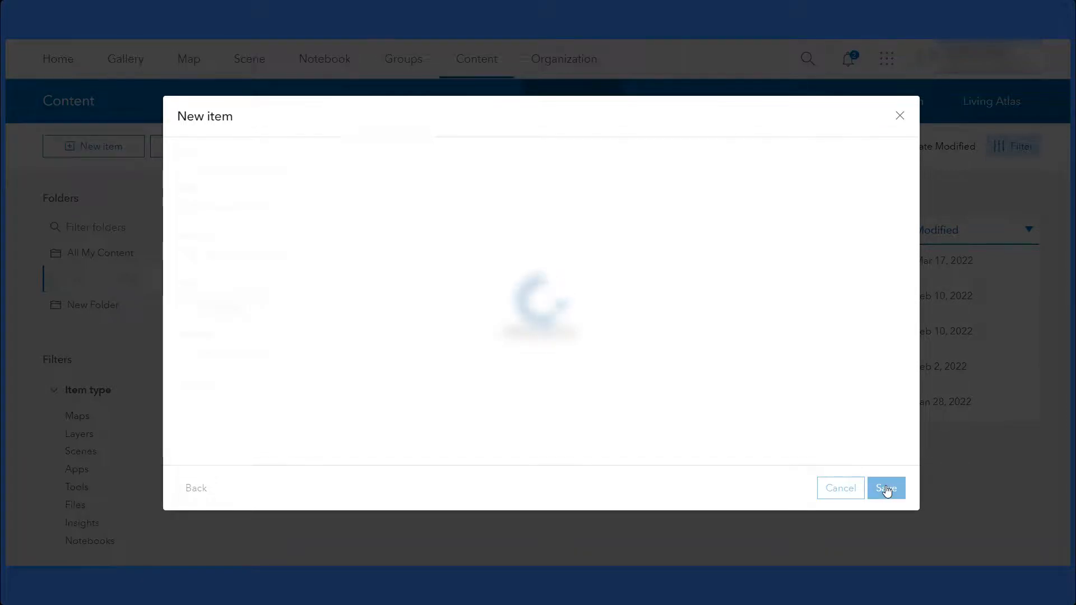
pyautogui.click(886, 489)
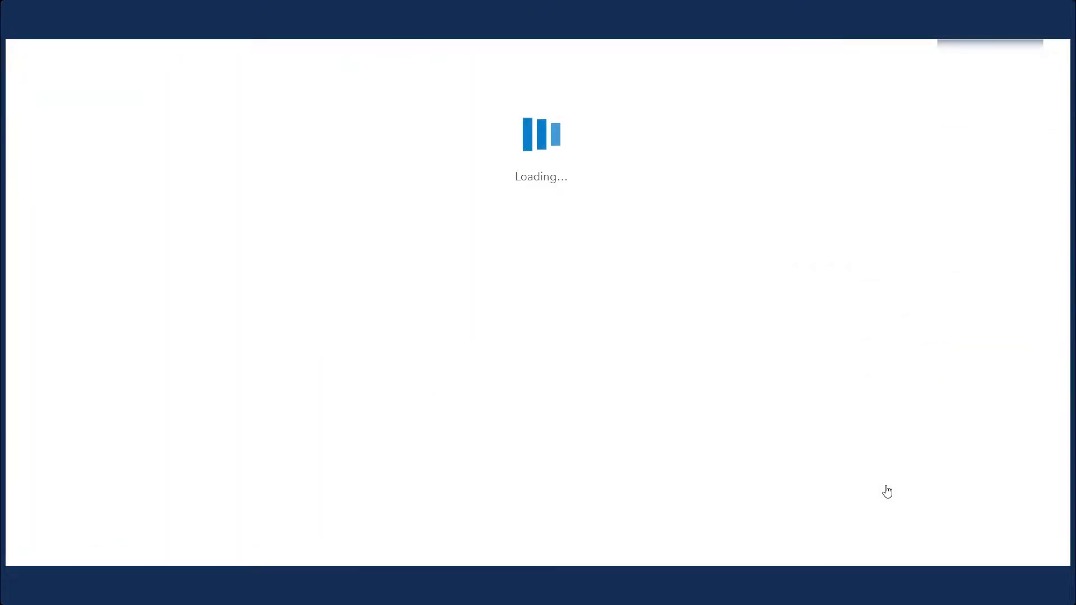